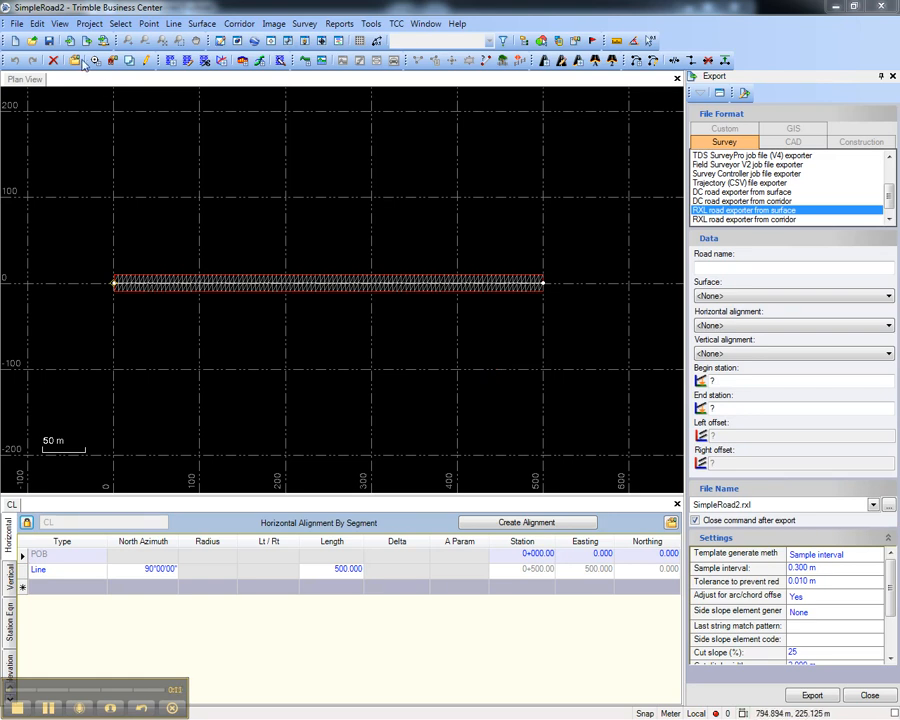
Open the Horizontal alignment dropdown for the RXL road export from surface
click(16, 23)
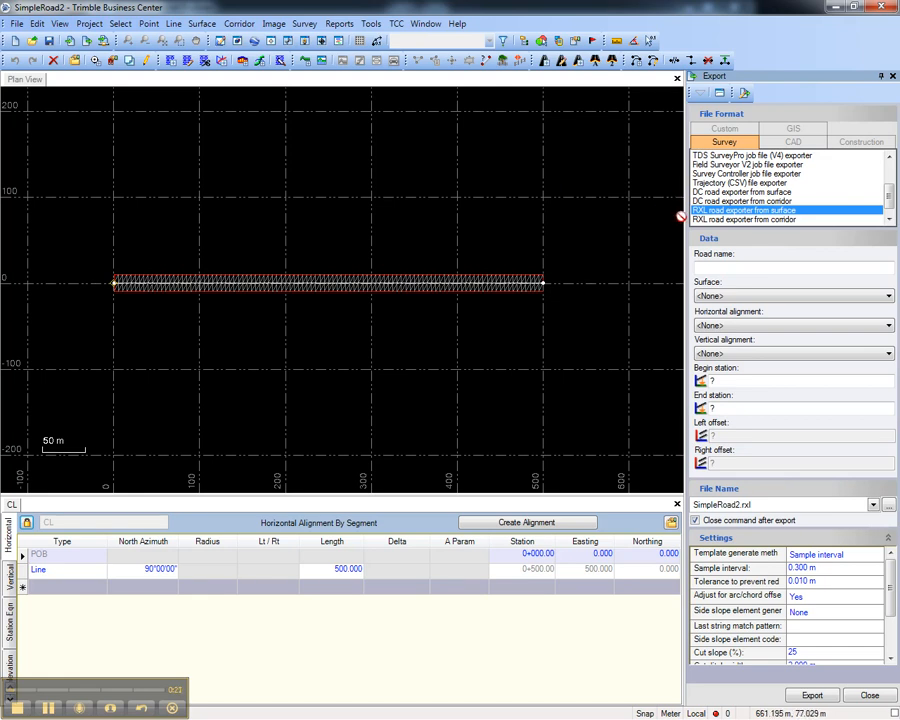
mouse_move(626, 222)
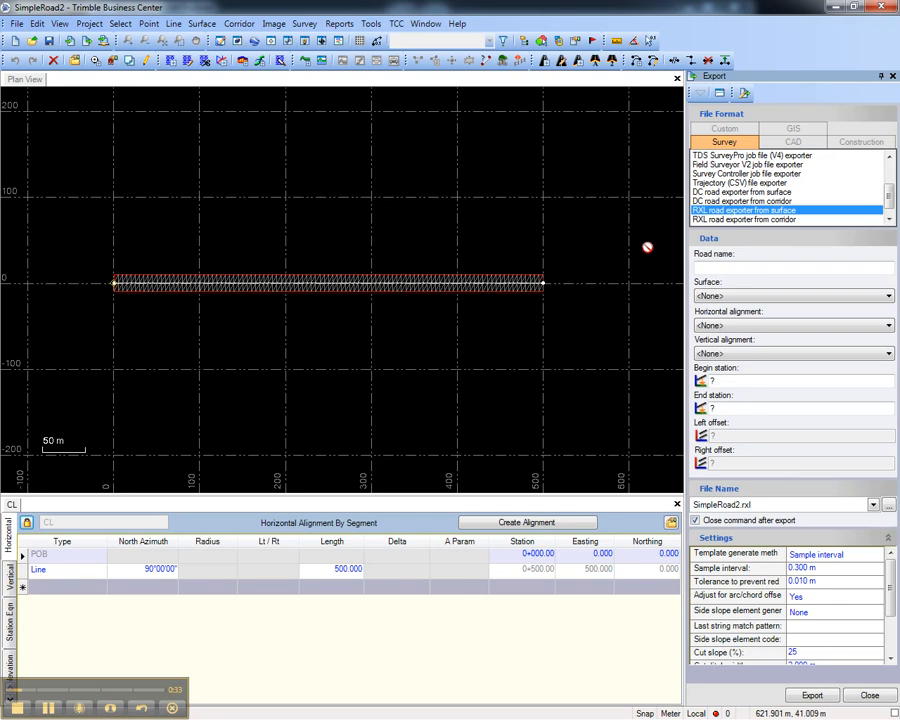
mouse_move(693, 228)
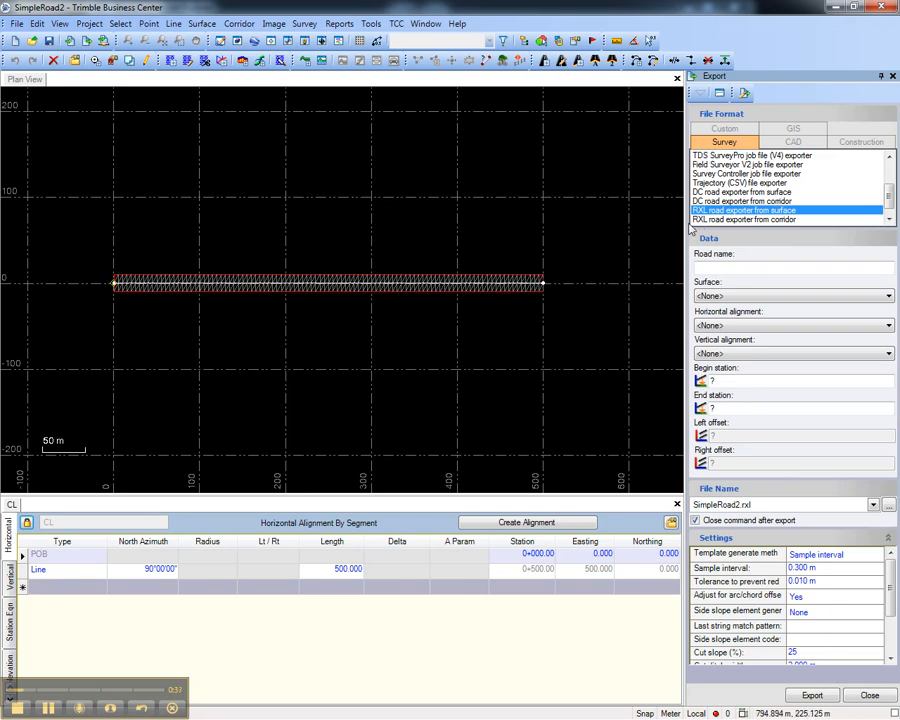
mouse_move(648, 225)
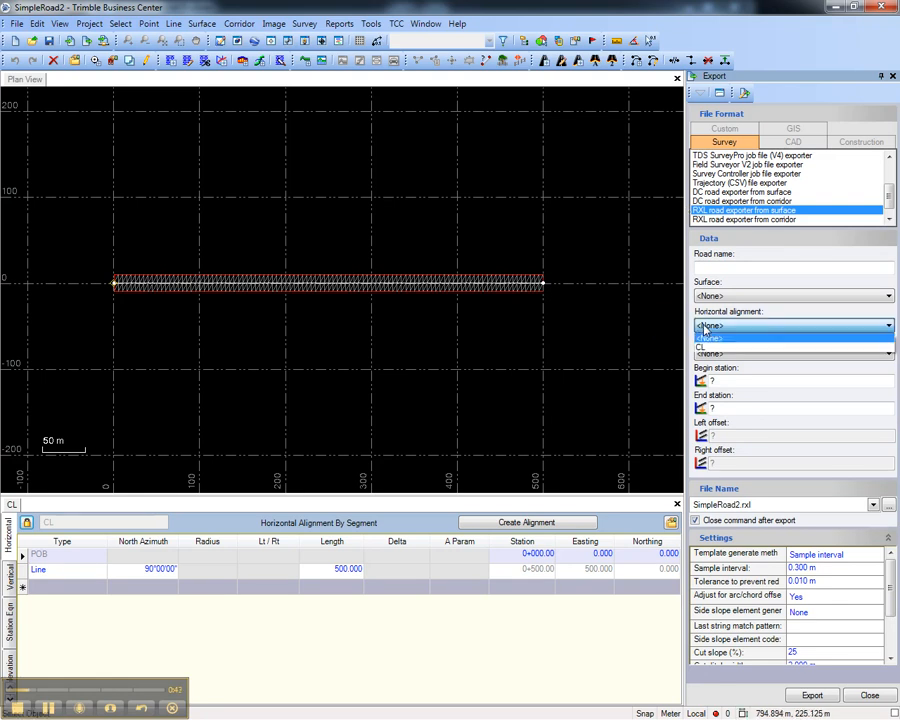
Choose alignment CL, filling road name CL and stations 0+000 to 0+500
click(708, 337)
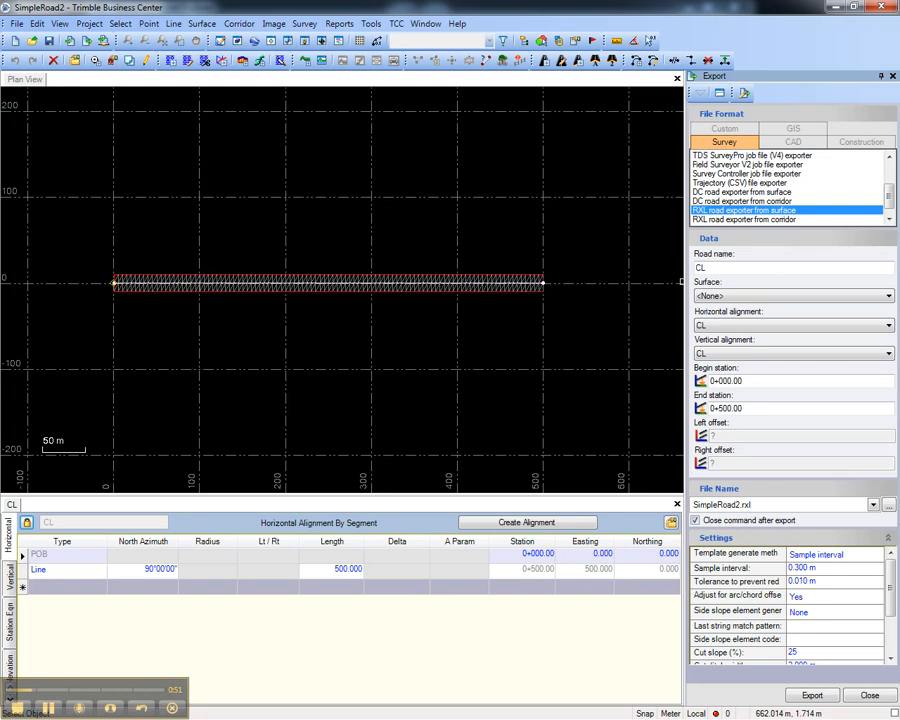
mouse_move(670, 398)
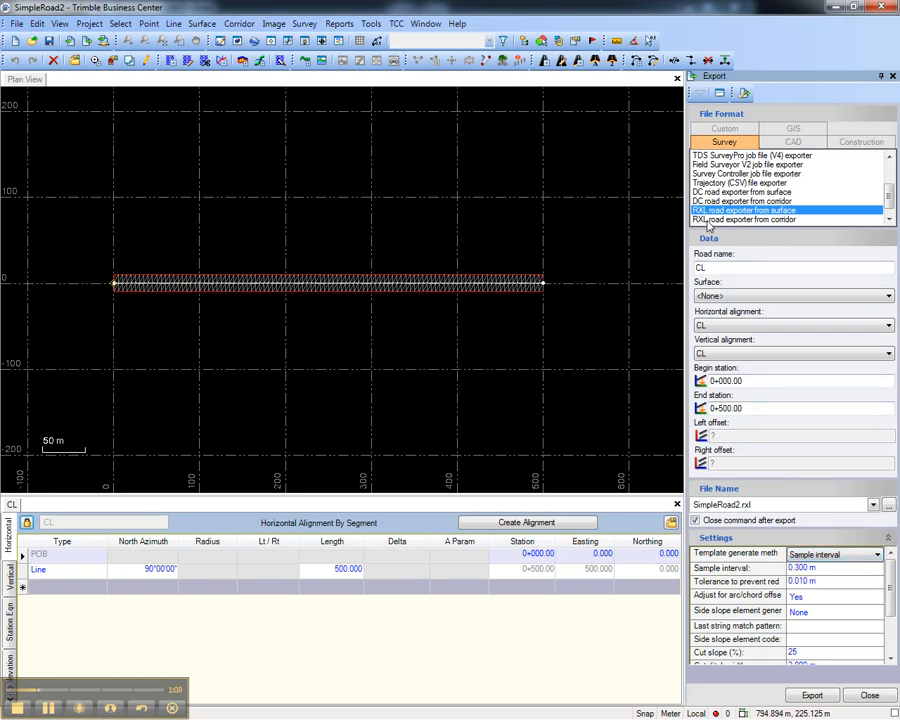
Switch the file format to RXL road exporter from corridor, using corridor Road1
click(788, 219)
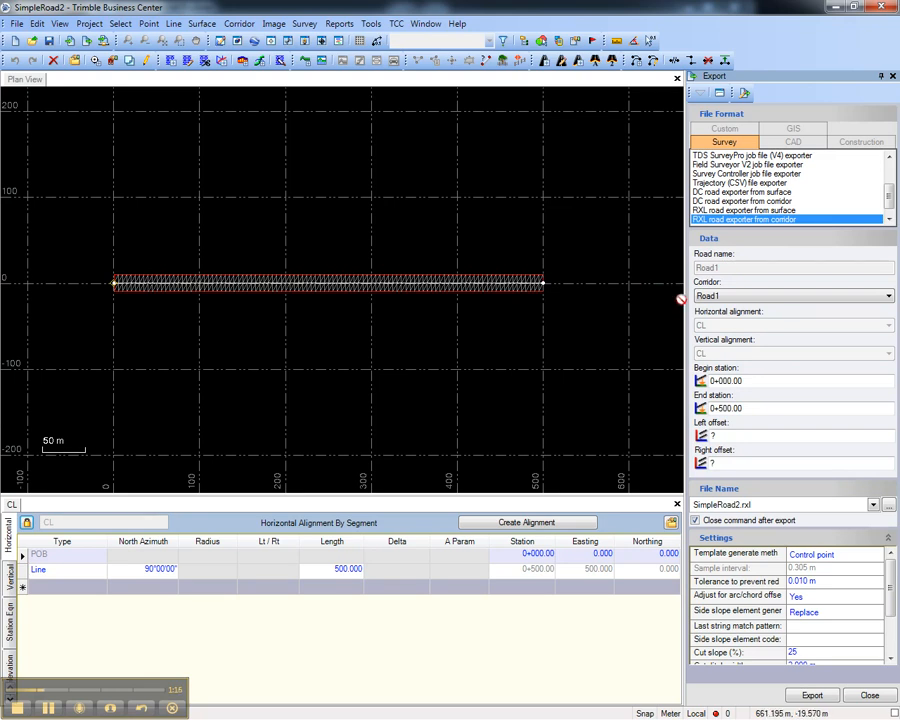
mouse_move(673, 399)
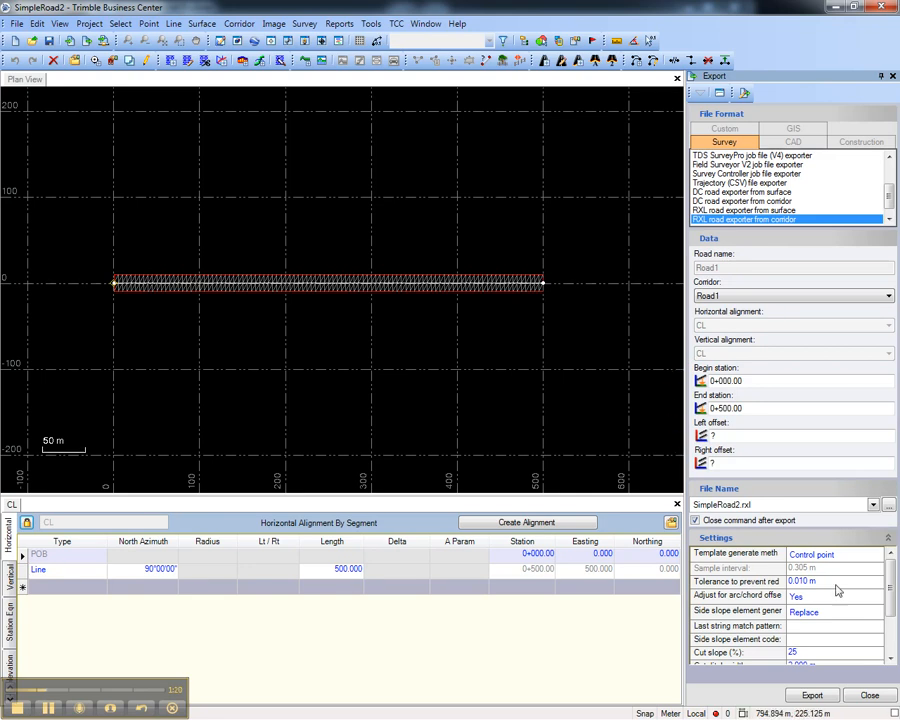
scroll(down, 3)
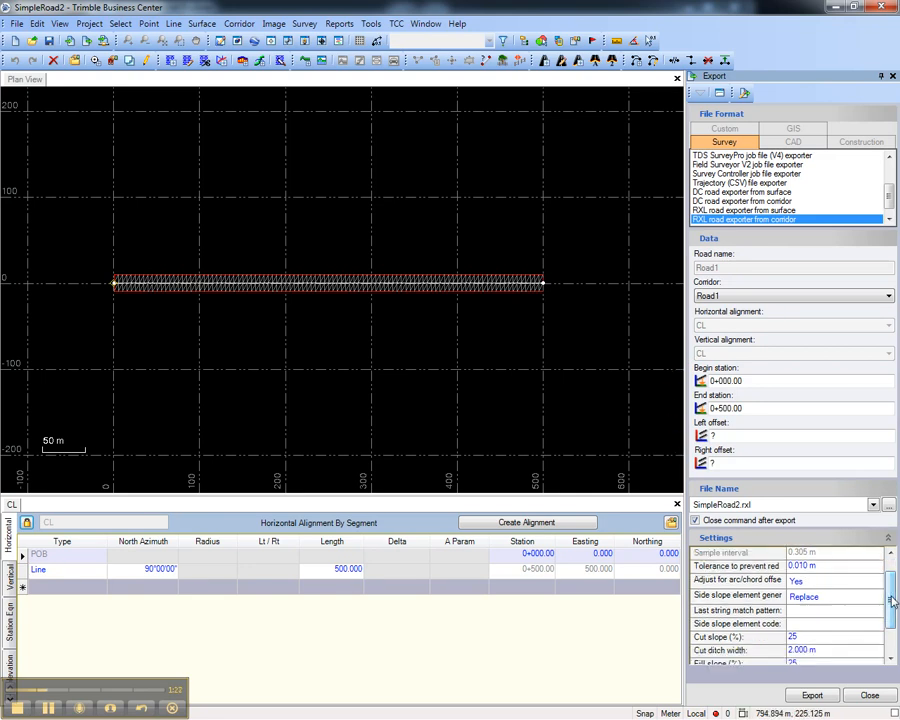
click(876, 596)
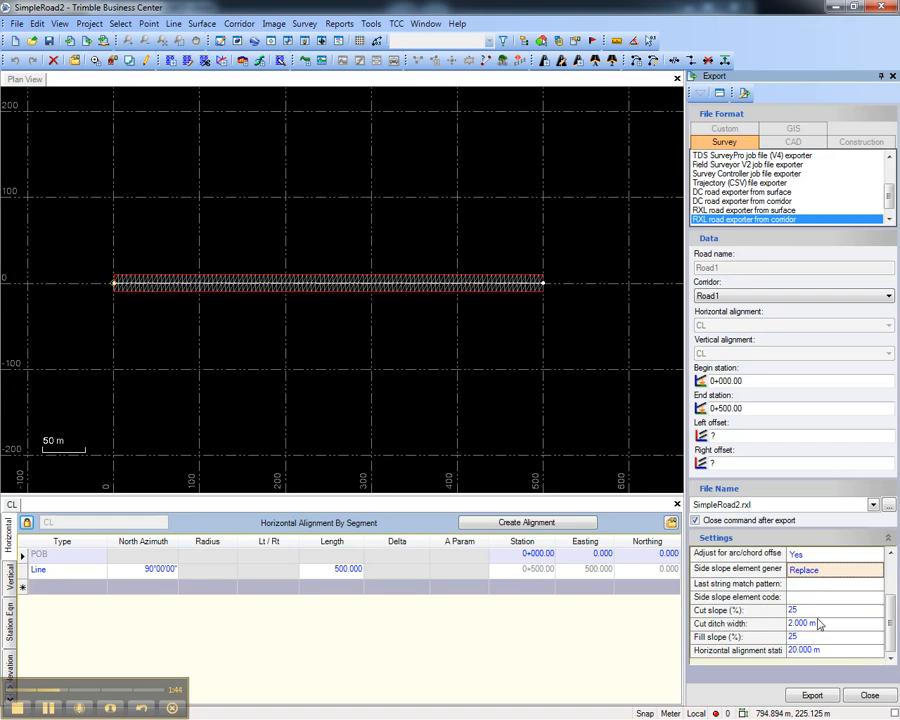
mouse_move(613, 409)
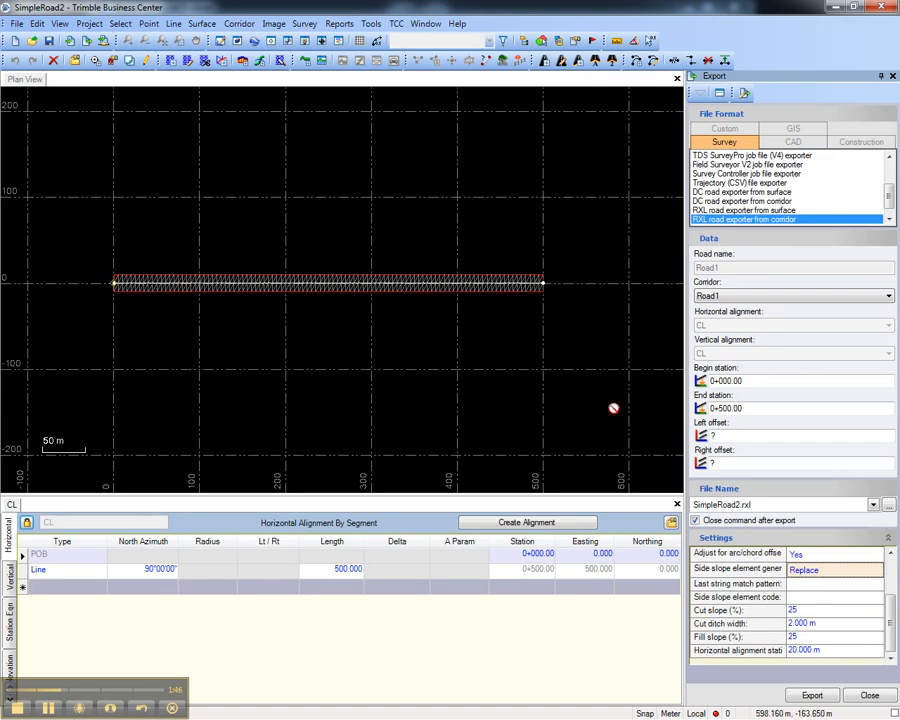
mouse_move(601, 397)
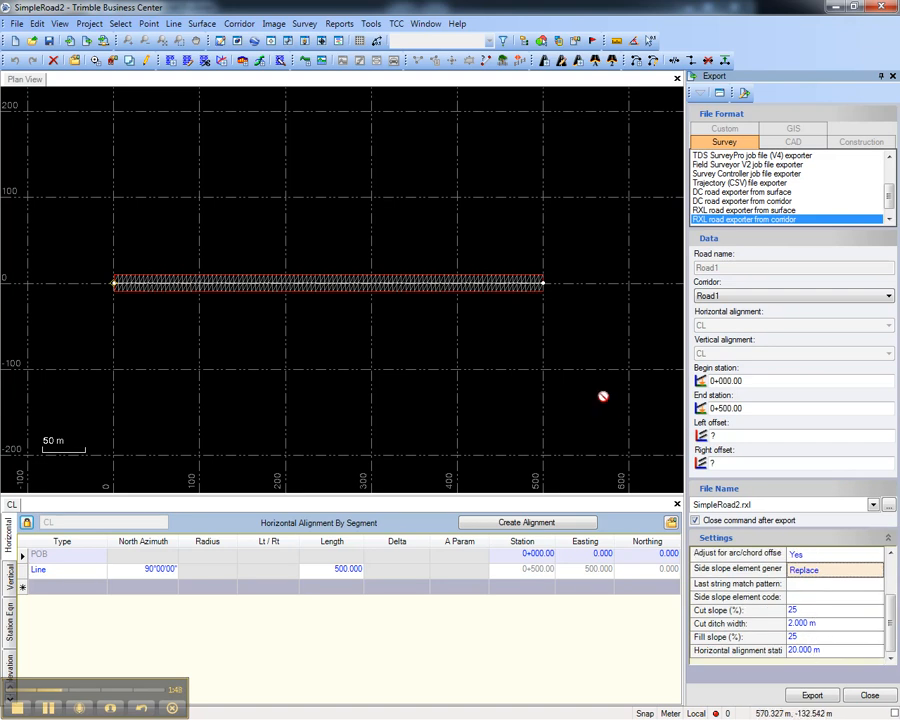